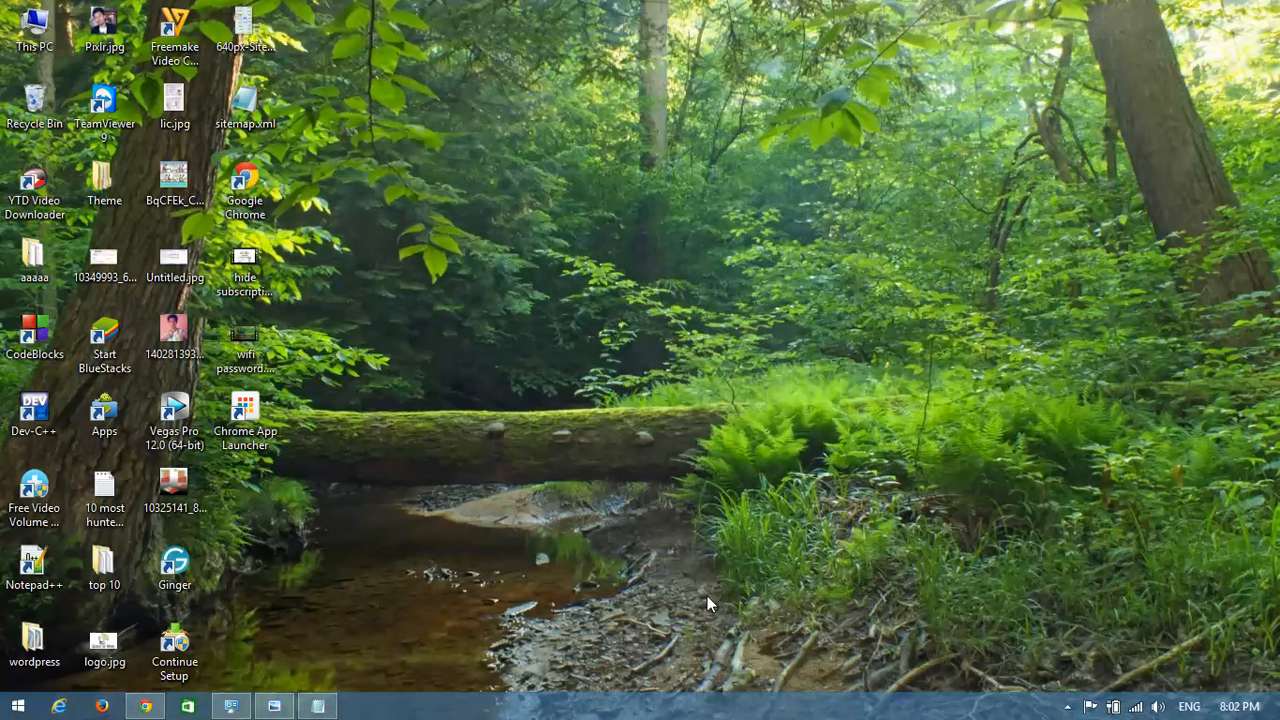
{"action": "mouse_move", "coordinate": [664, 484]}
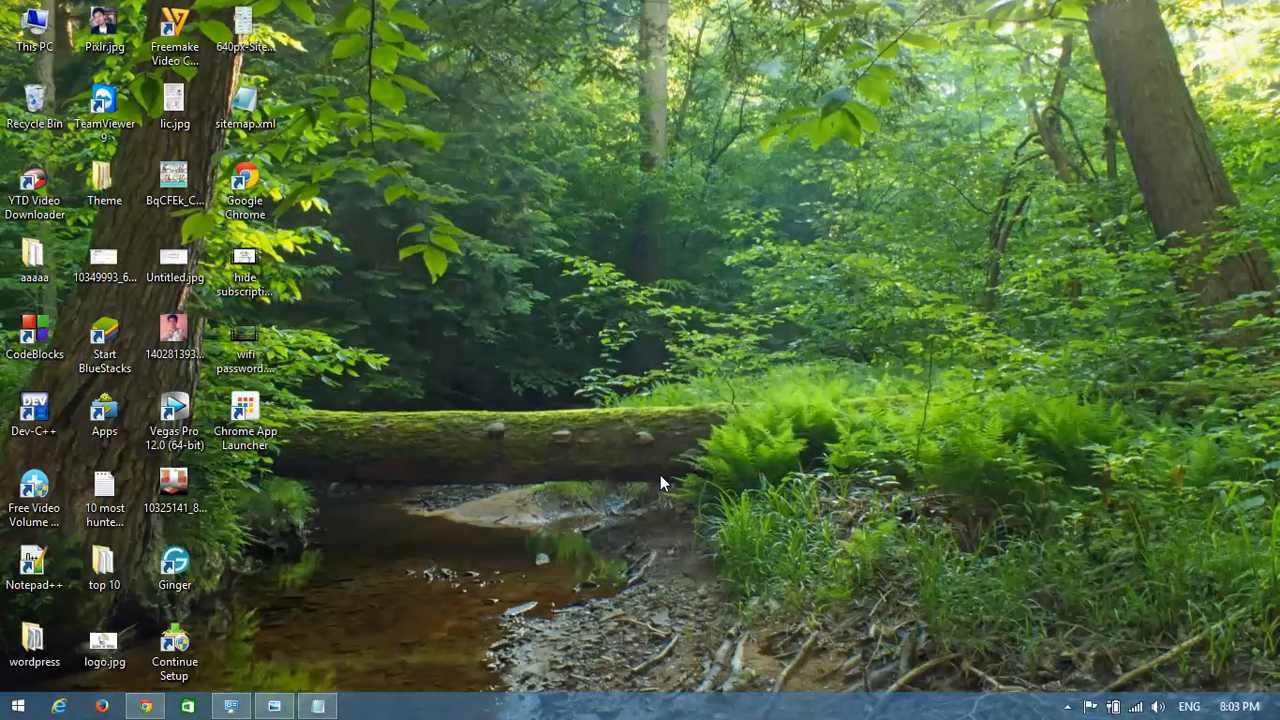
- Launch the Command Prompt by running 'cmd' from the Windows Run dialog
{"action": "key", "text": "Win+r"}
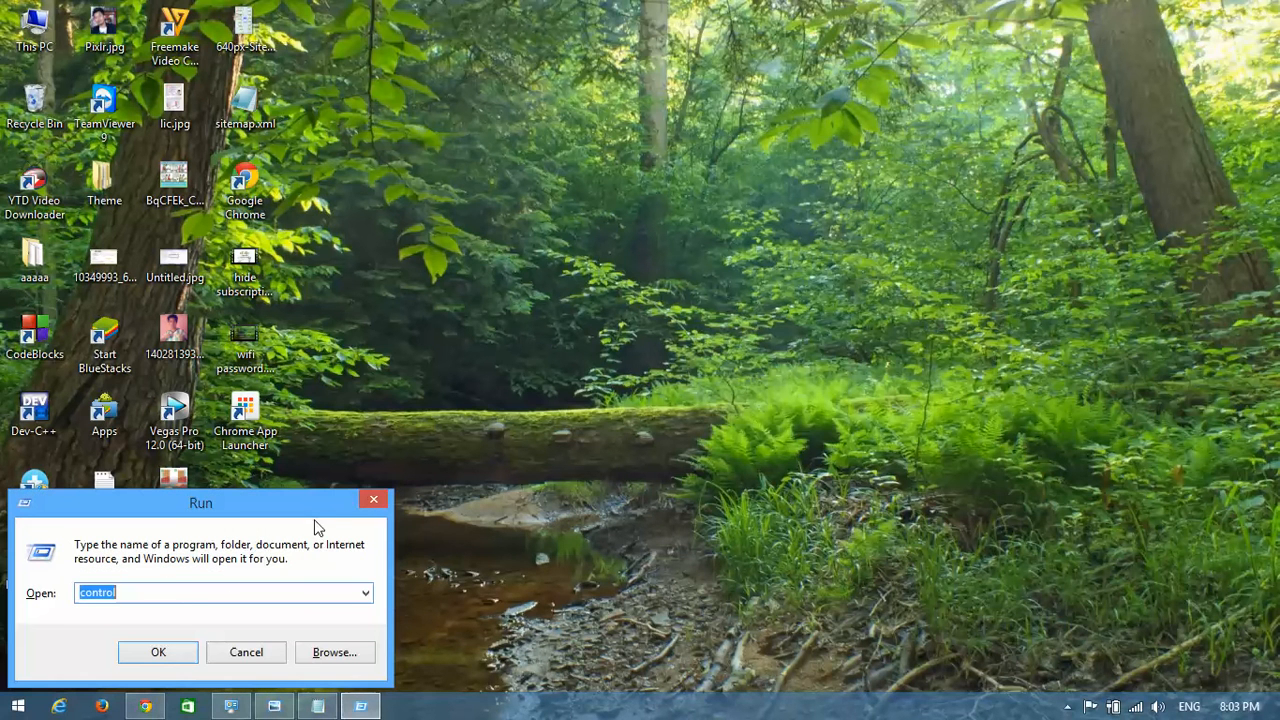
{"action": "mouse_move", "coordinate": [172, 594]}
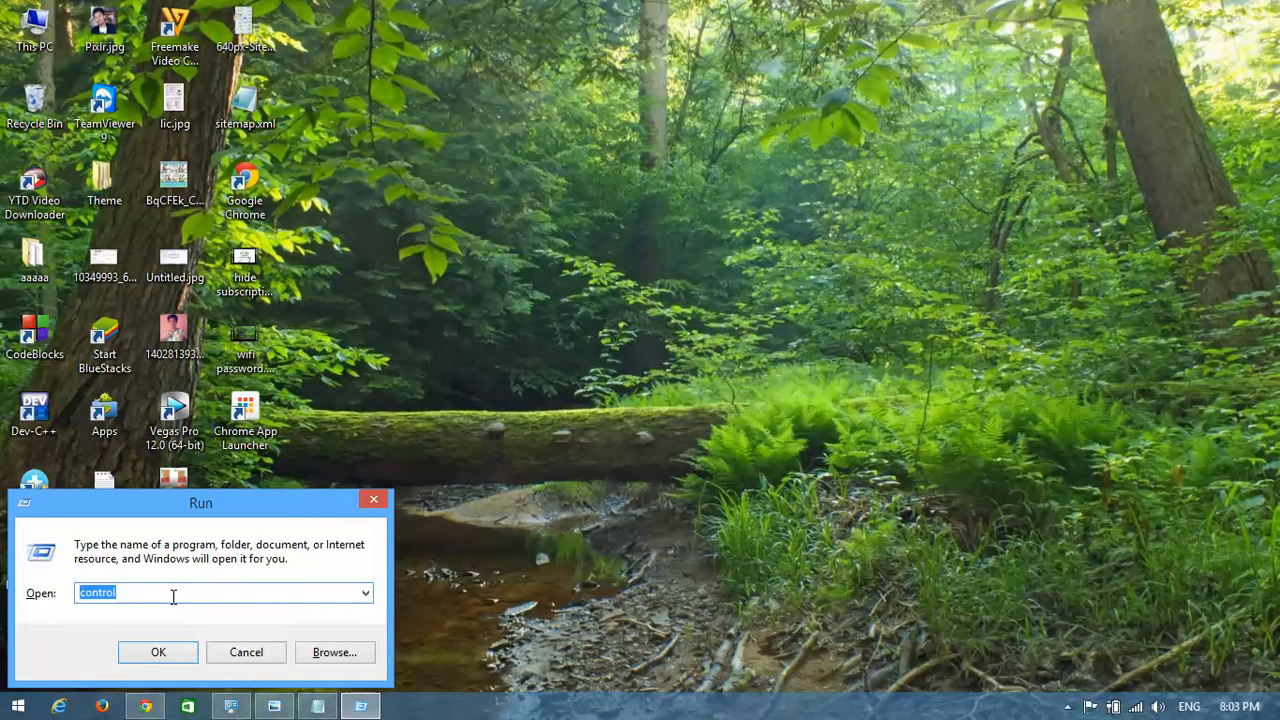
{"action": "key", "text": "Delete"}
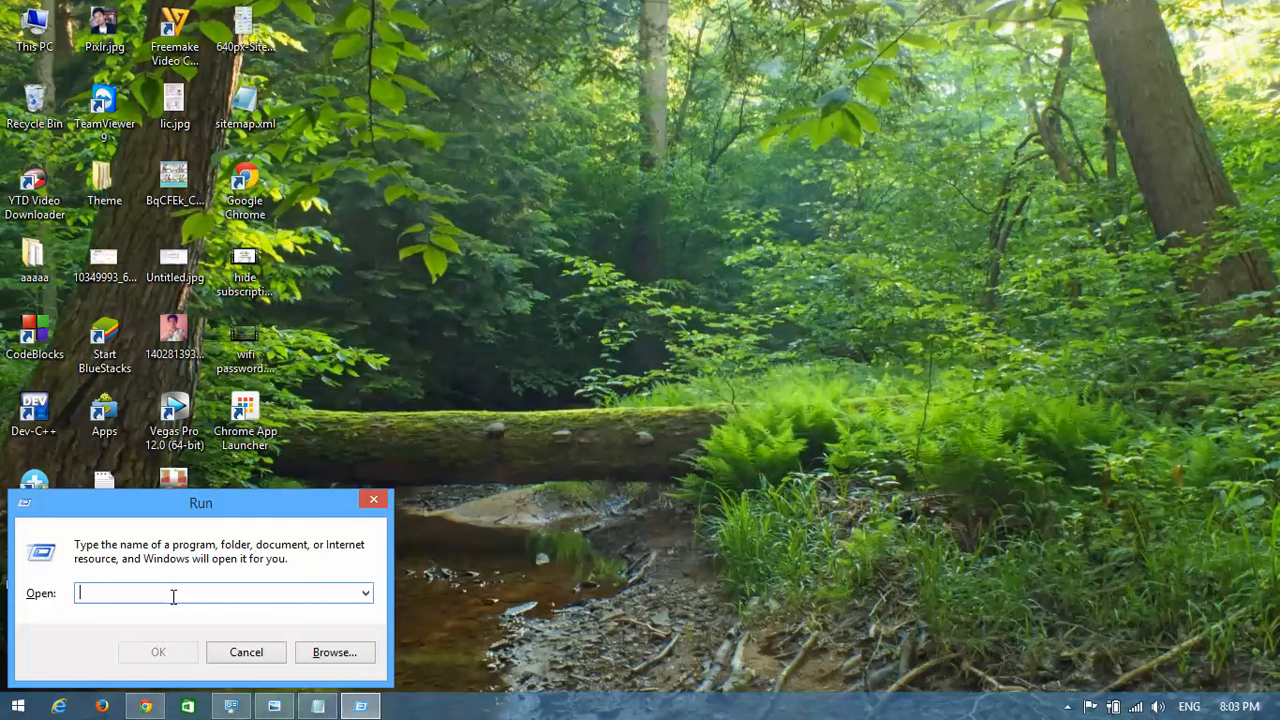
{"action": "type", "text": "cmd"}
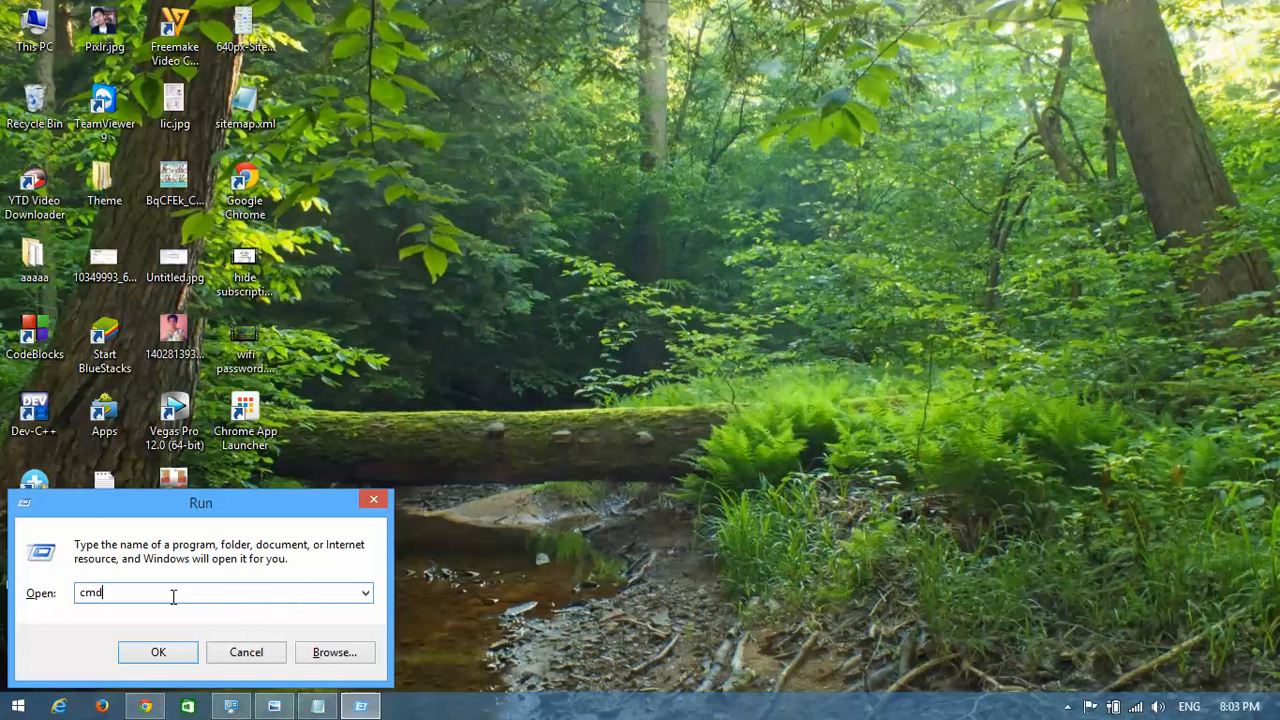
{"action": "left_click", "coordinate": [158, 652]}
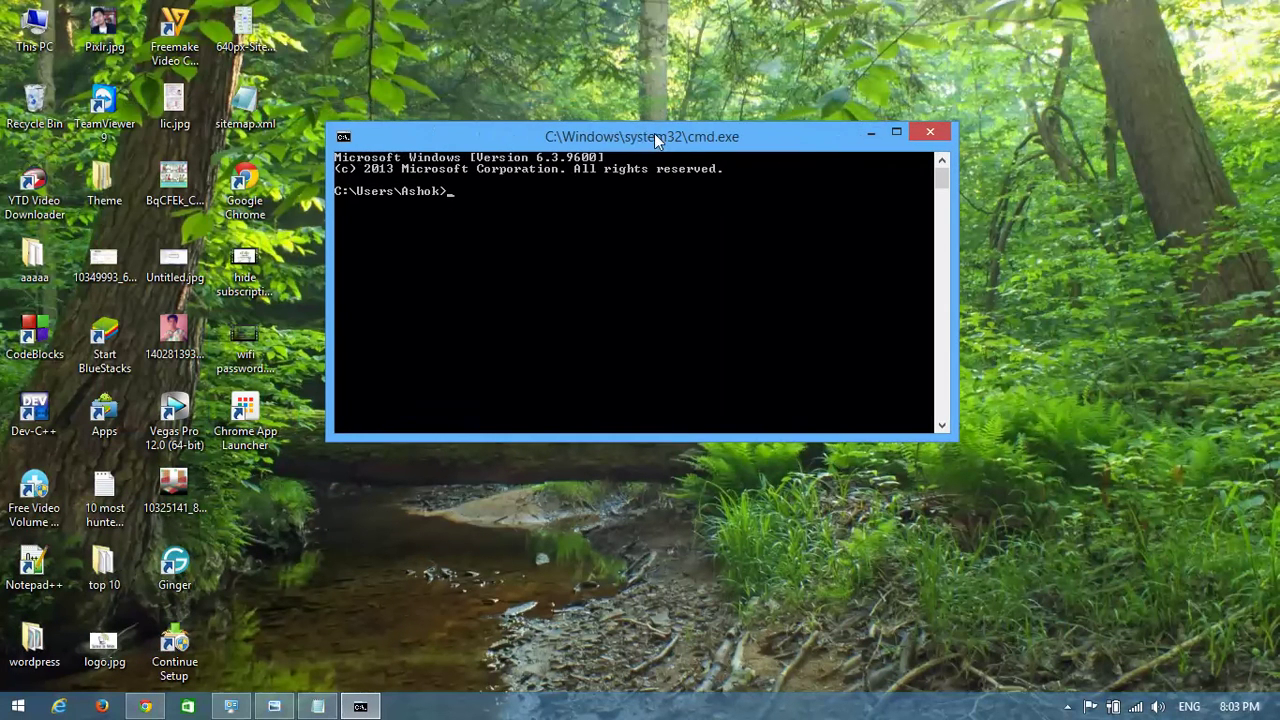
{"action": "mouse_move", "coordinate": [520, 204]}
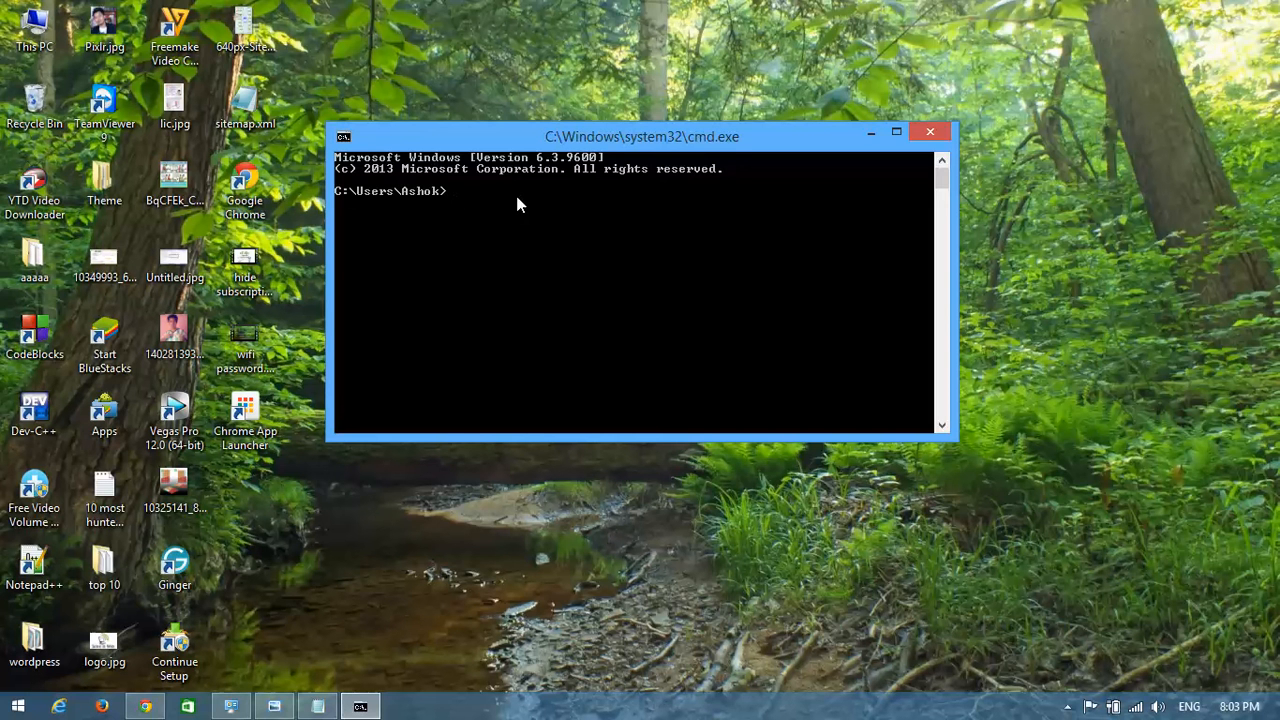
{"action": "mouse_move", "coordinate": [512, 208]}
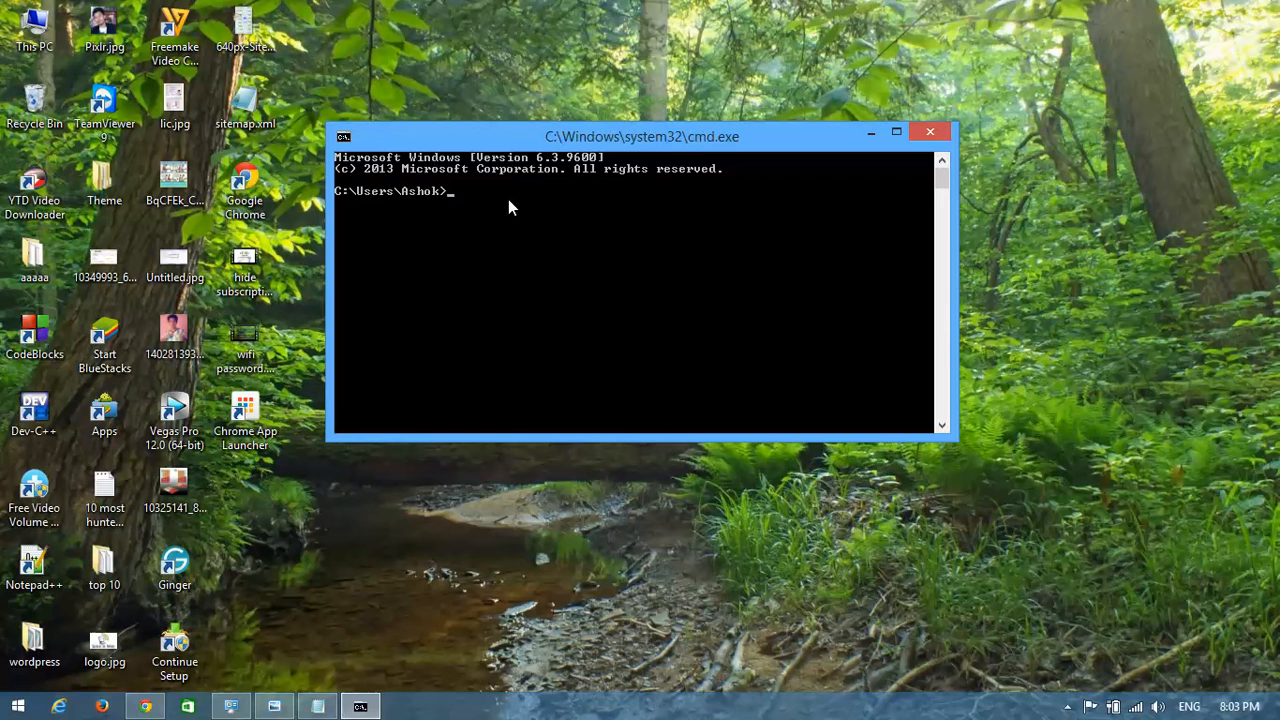
- Begin entering the 'net view' command at the prompt to list network computers
{"action": "type", "text": "net view"}
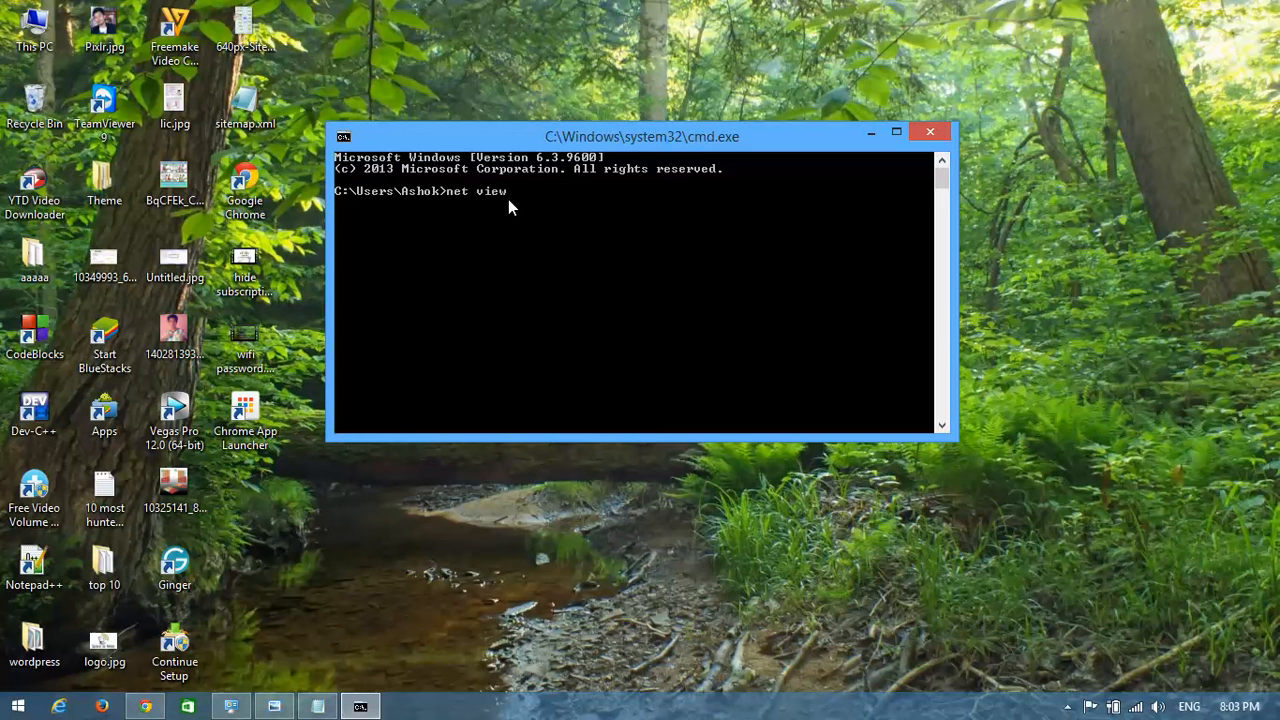
{"action": "mouse_move", "coordinate": [472, 204]}
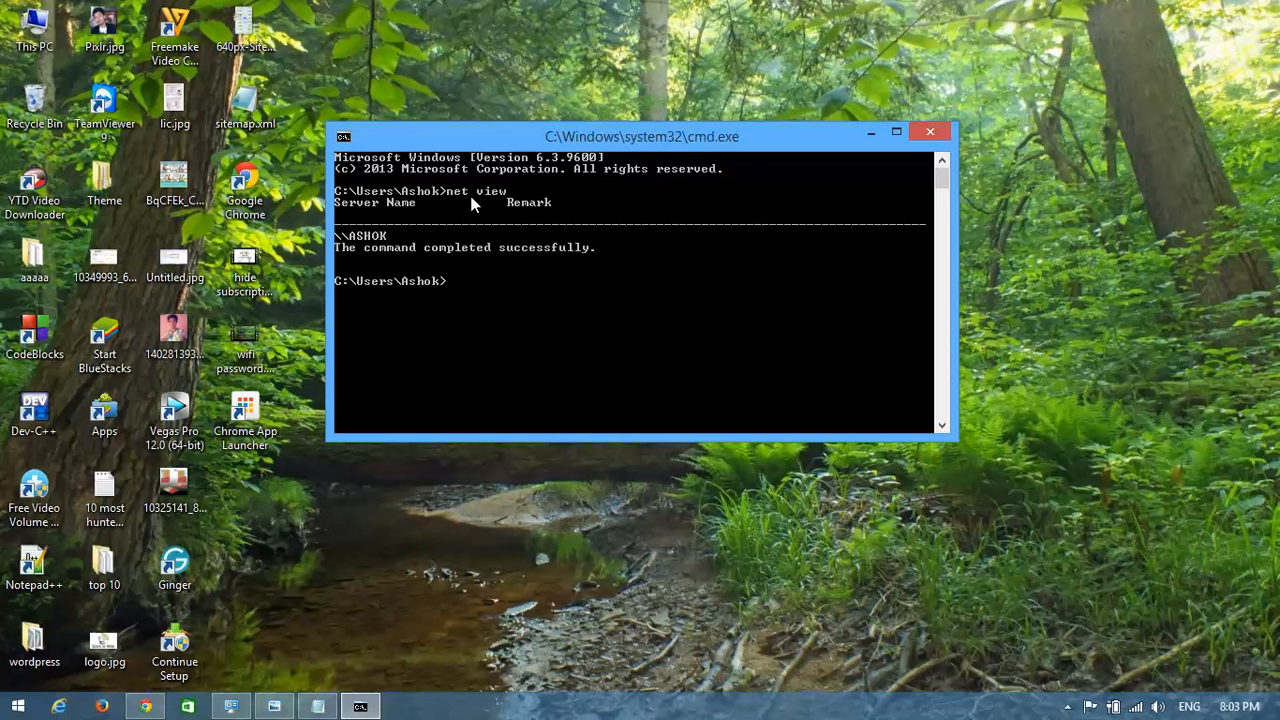
{"action": "mouse_move", "coordinate": [368, 232]}
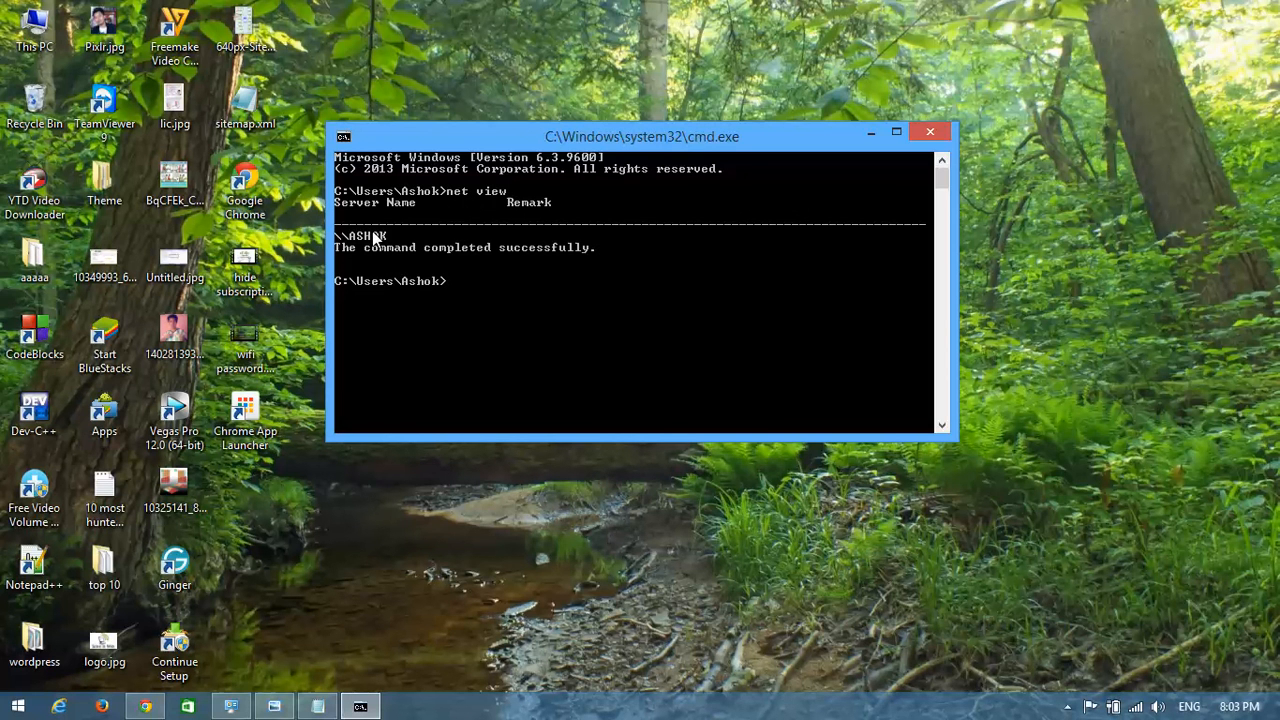
{"action": "mouse_move", "coordinate": [384, 244]}
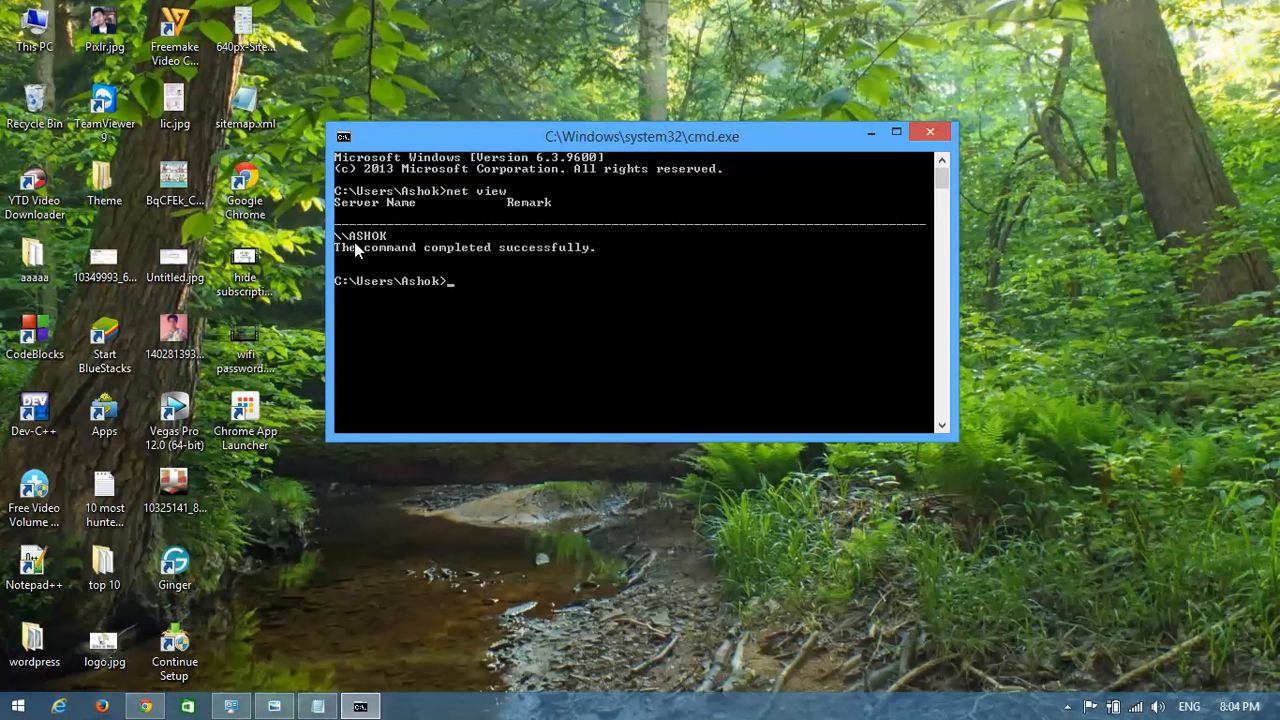
{"action": "mouse_move", "coordinate": [572, 320]}
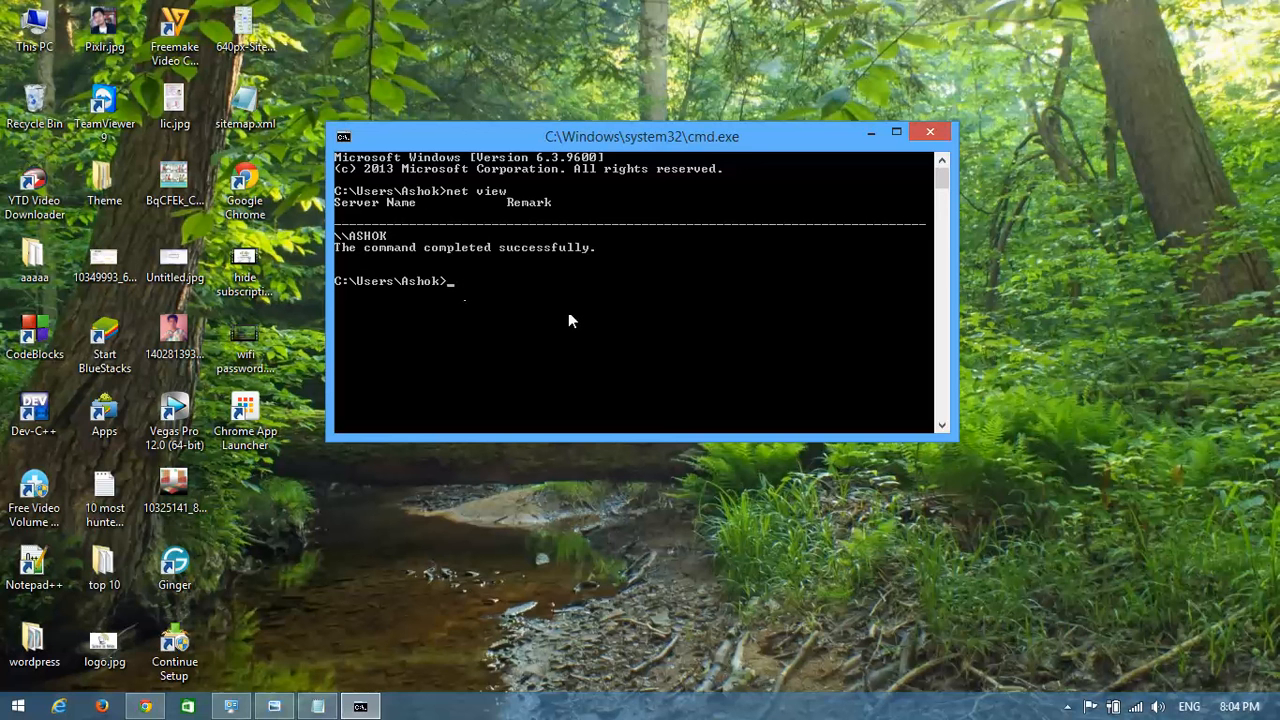